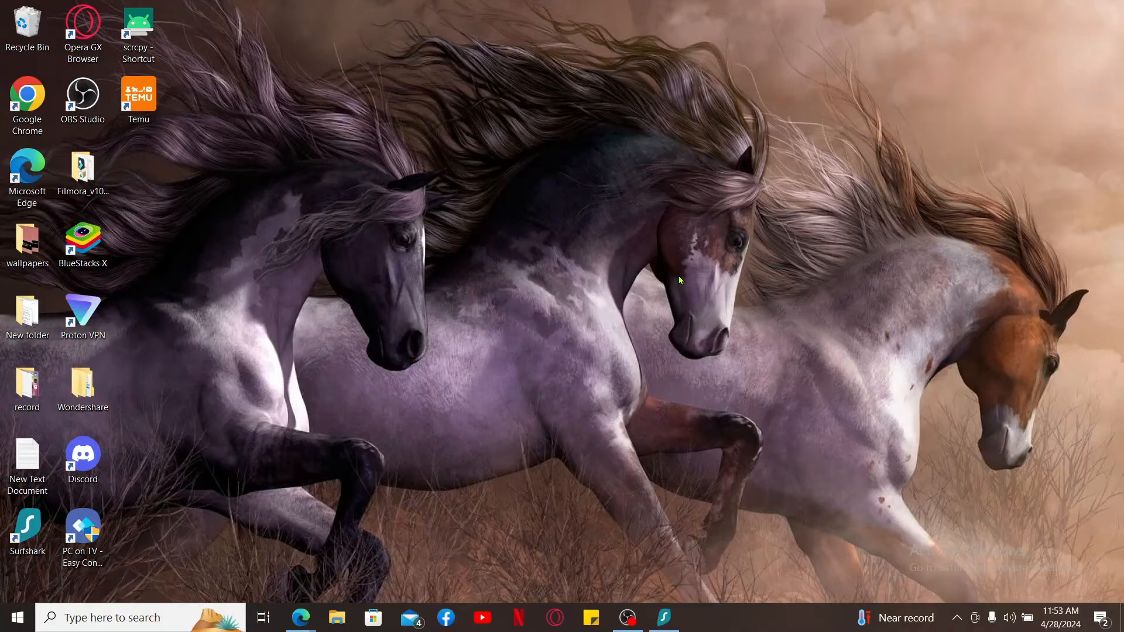
{"action": "mouse_move", "coordinate": [317, 461]}
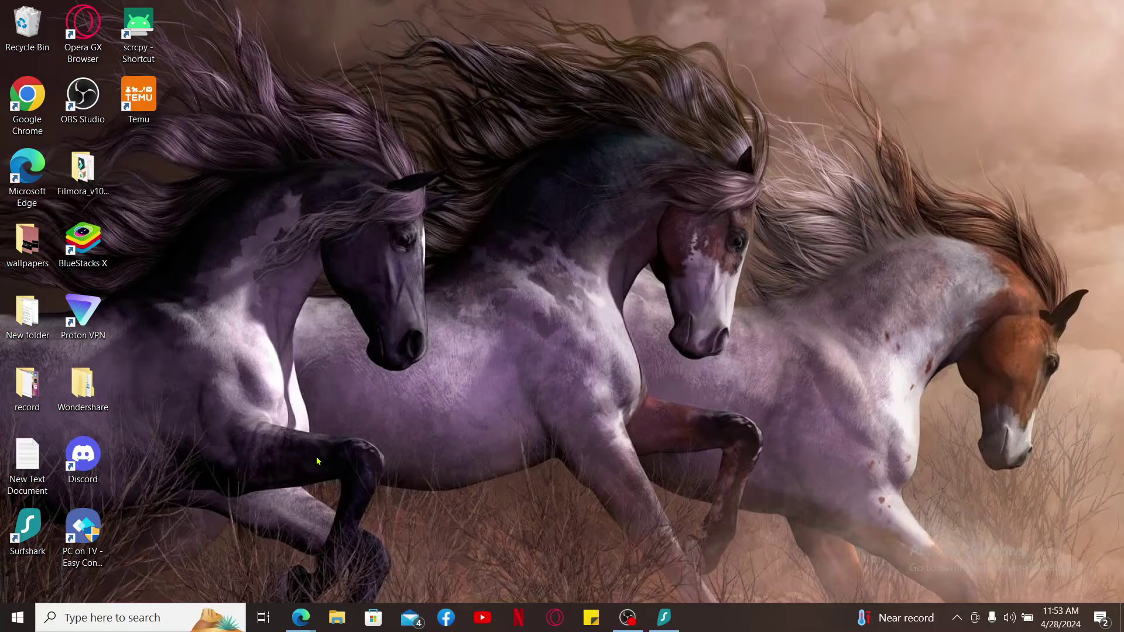
{"action": "mouse_move", "coordinate": [310, 580]}
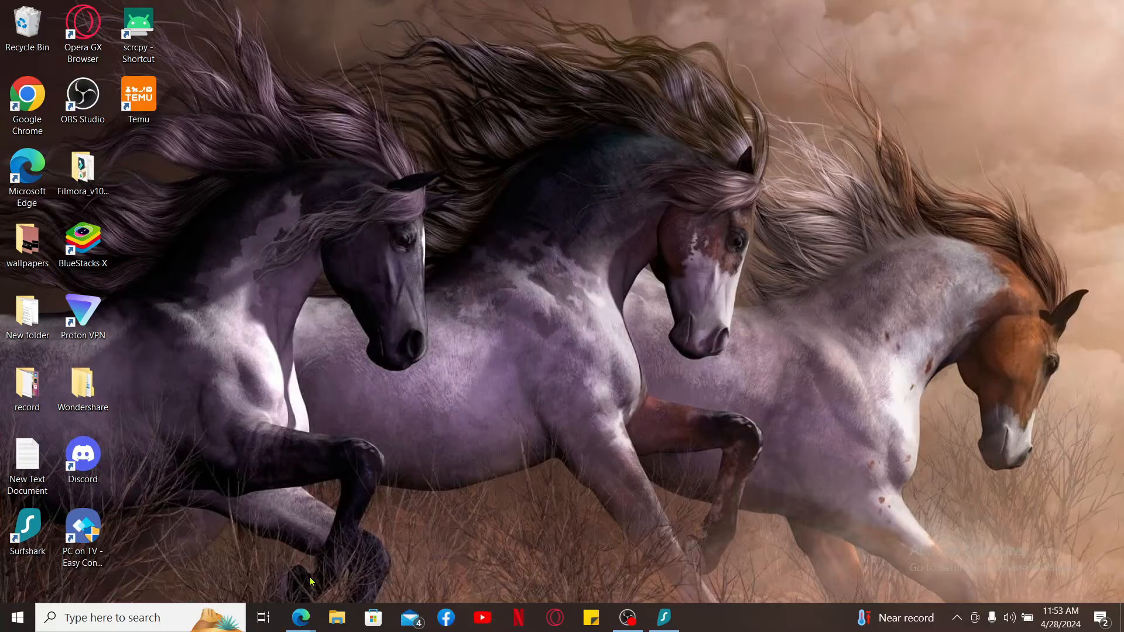
Open Edge on the Disney+ home page
{"action": "left_click", "coordinate": [300, 617]}
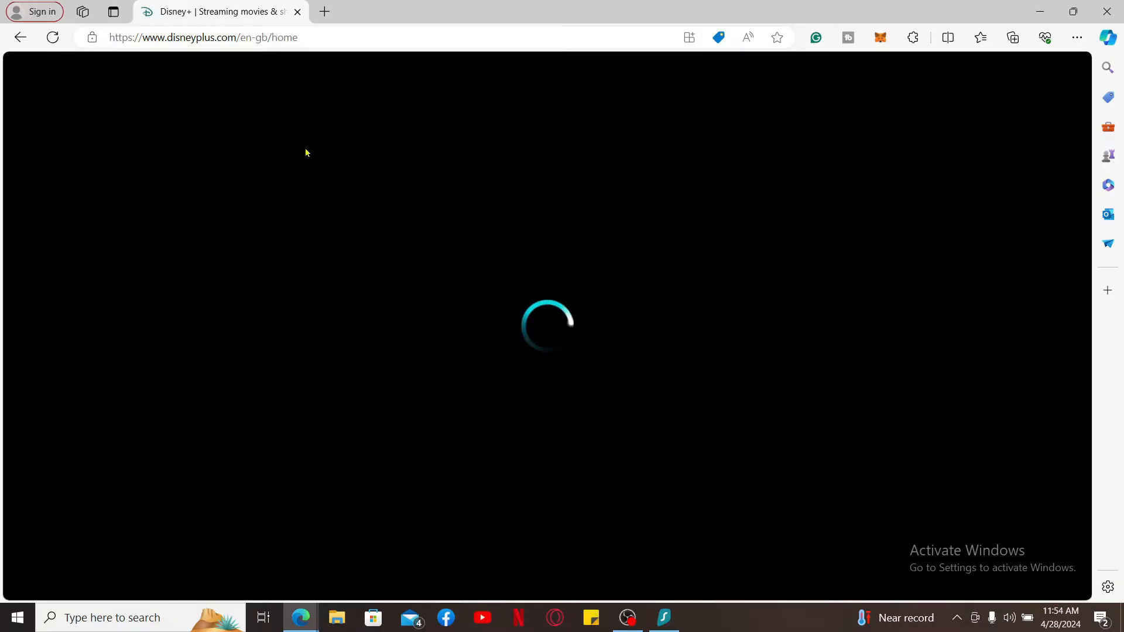
{"action": "mouse_move", "coordinate": [424, 259]}
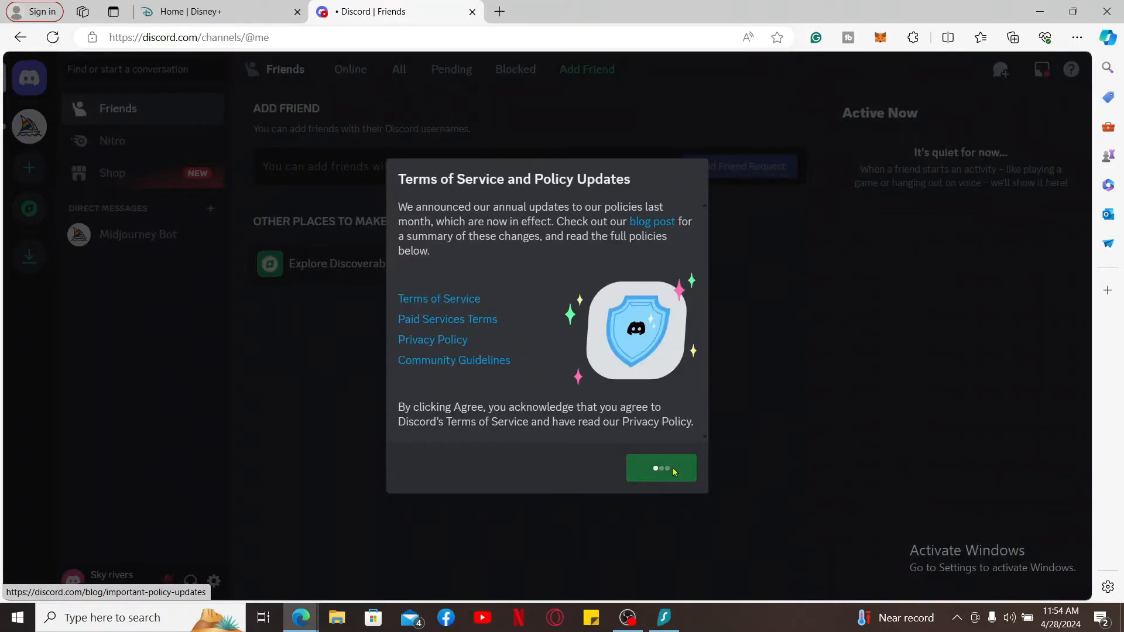
Agree to Discord's updated terms and open Sky rivers's server
{"action": "left_click", "coordinate": [661, 468]}
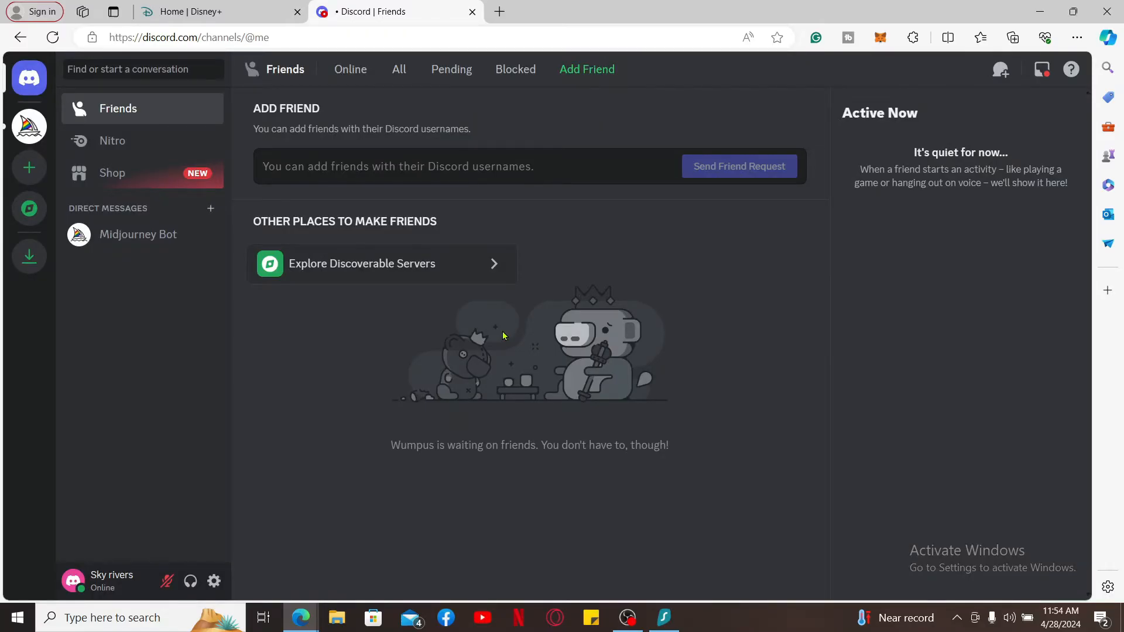
{"action": "left_click", "coordinate": [29, 126]}
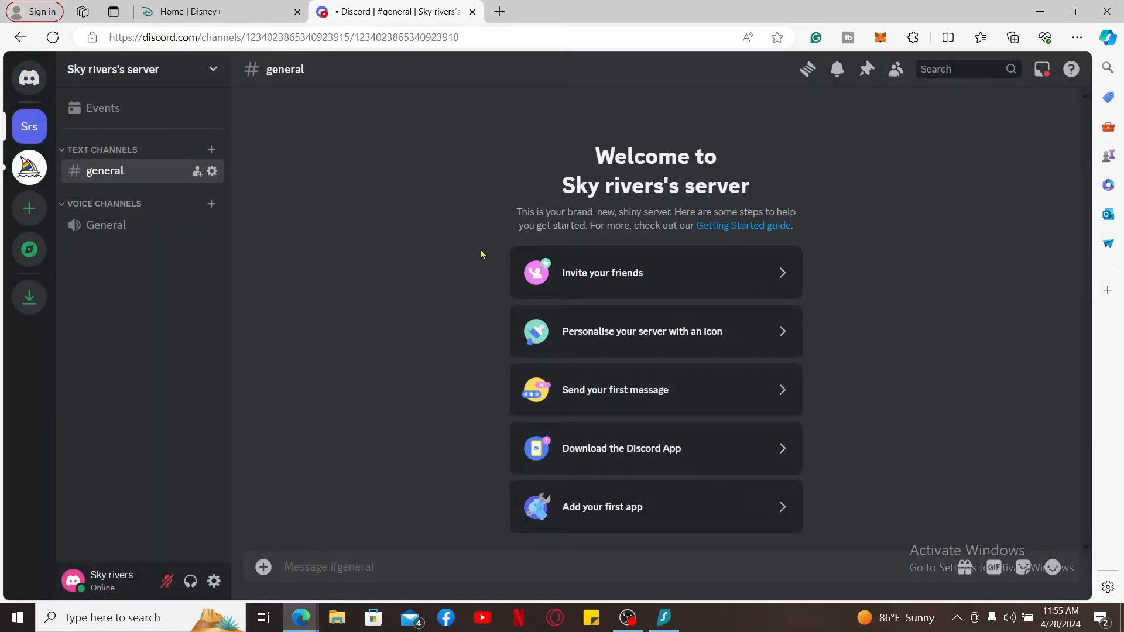
{"action": "mouse_move", "coordinate": [412, 250]}
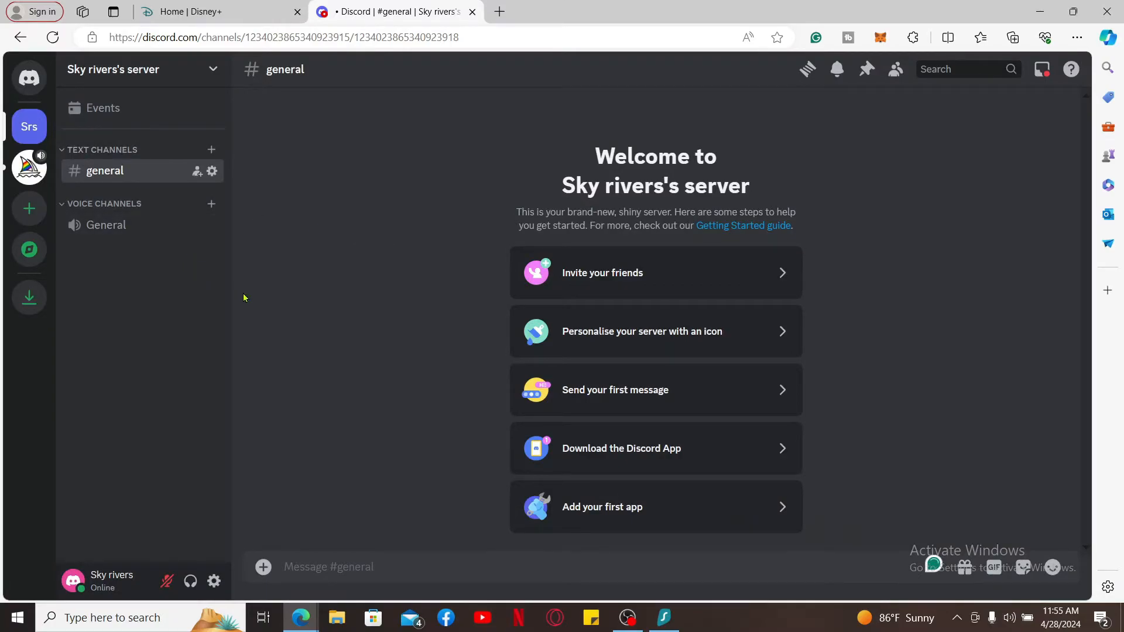
{"action": "mouse_move", "coordinate": [85, 207]}
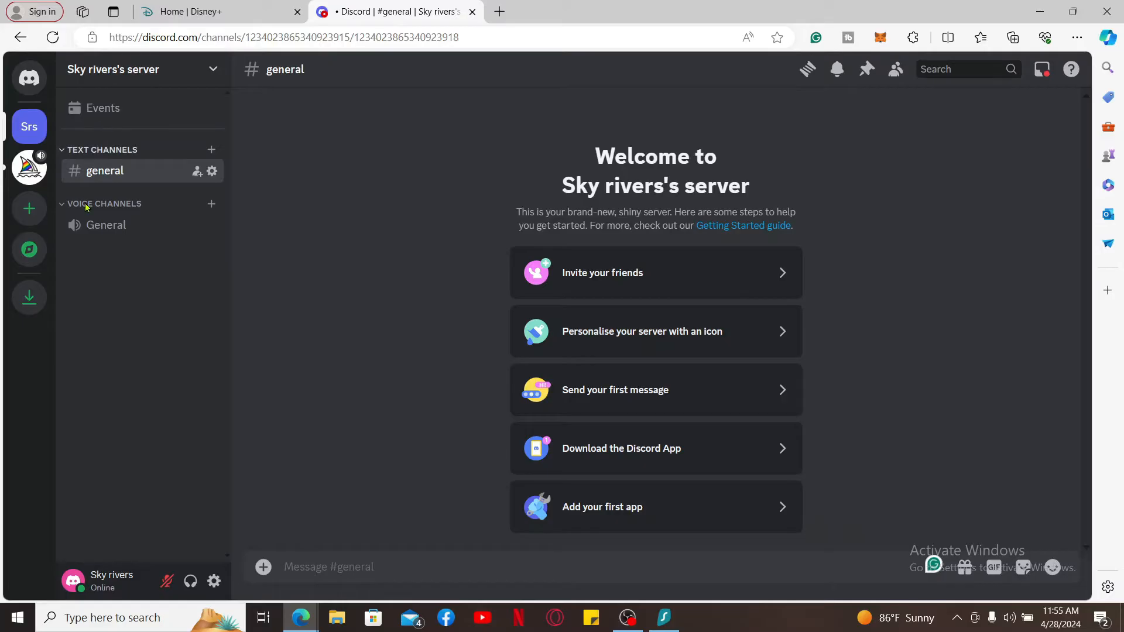
{"action": "mouse_move", "coordinate": [211, 207]}
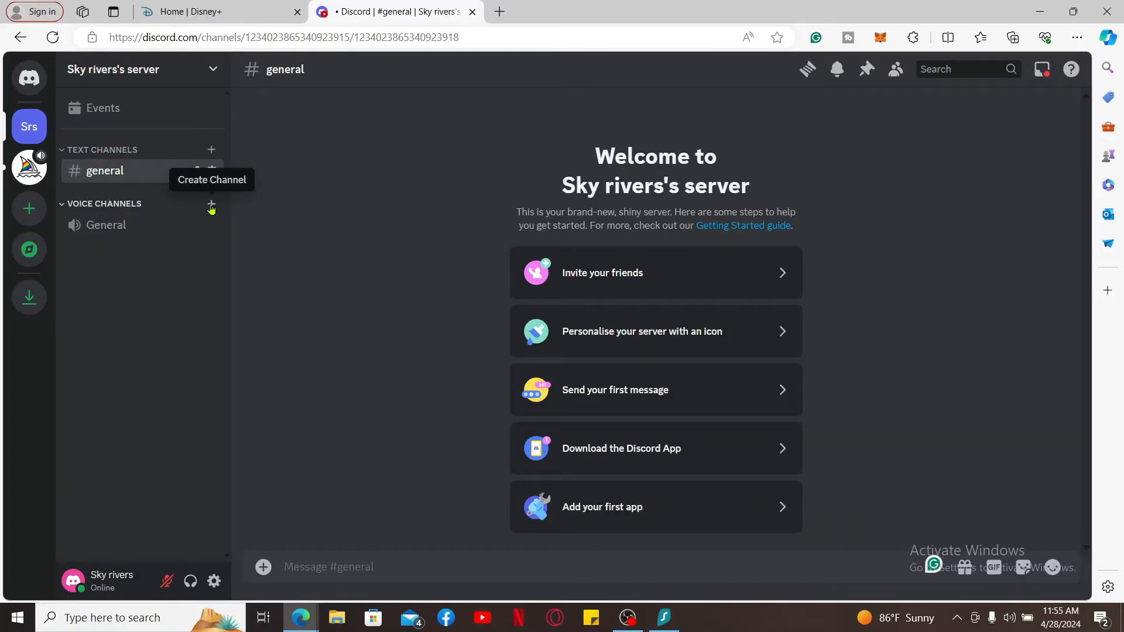
Create a public voice channel named 'rupaa'
{"action": "left_click", "coordinate": [211, 204]}
{"action": "type", "text": "r"}
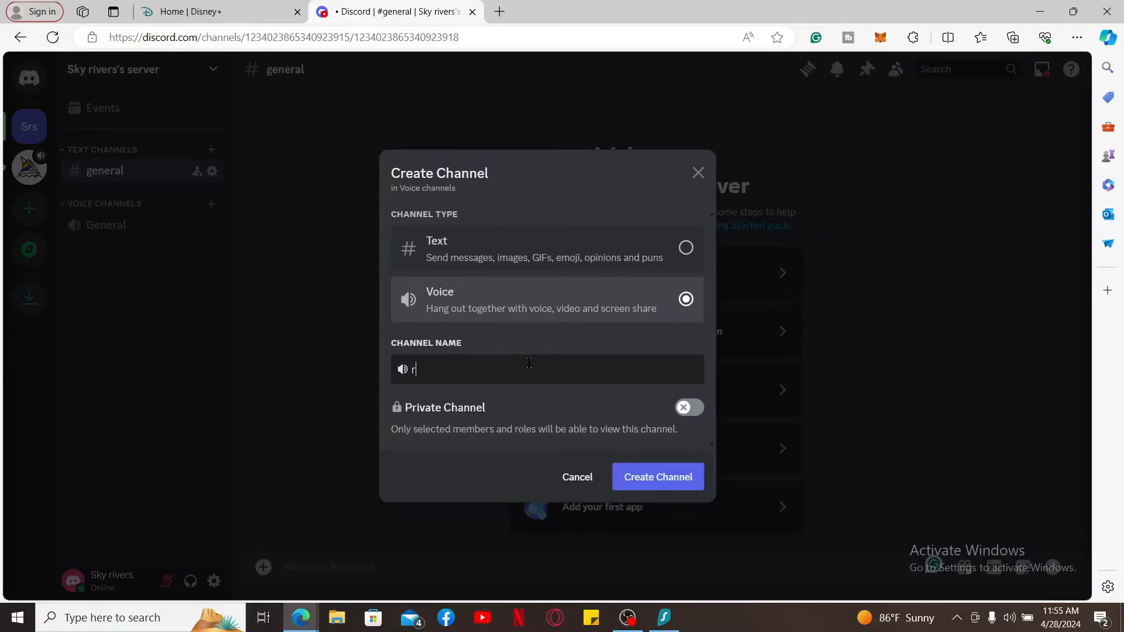
{"action": "type", "text": "upaa"}
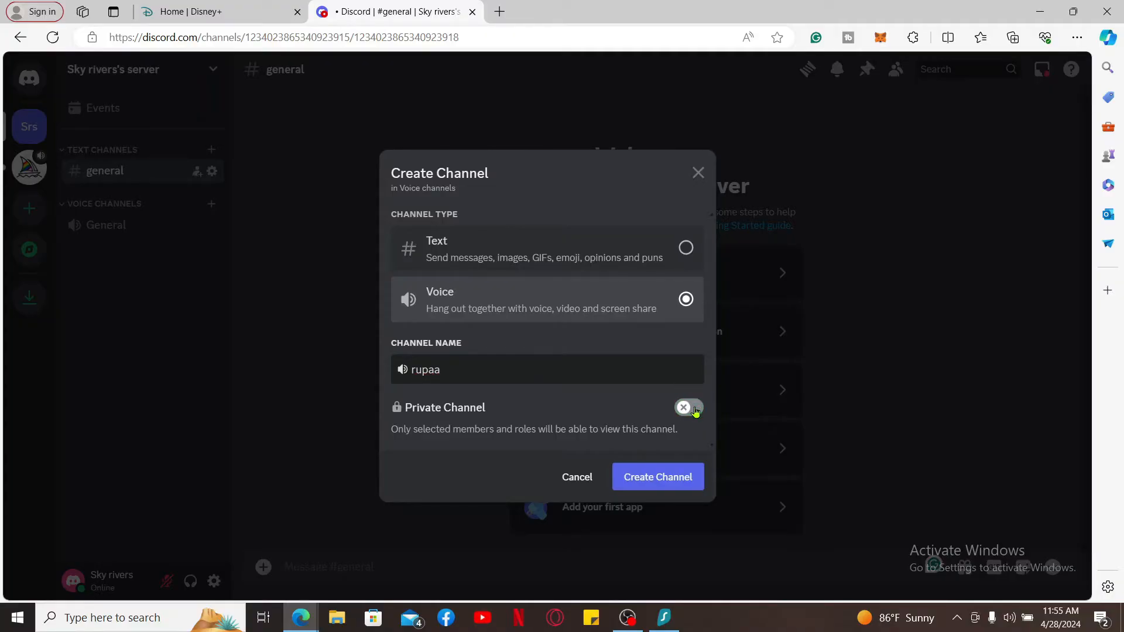
{"action": "mouse_move", "coordinate": [657, 476]}
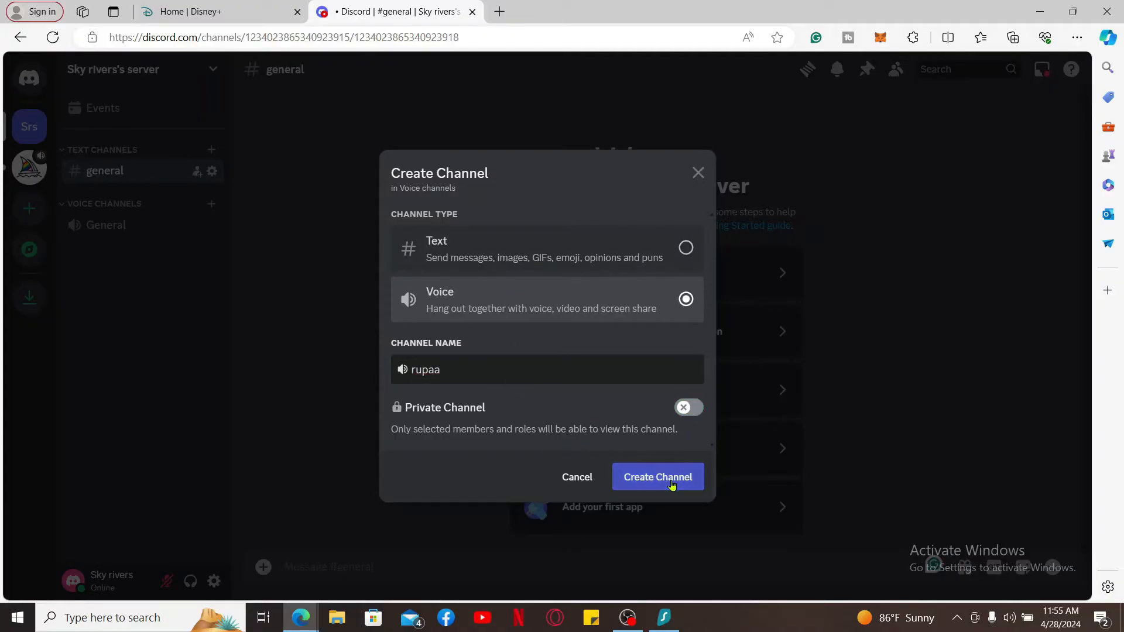
{"action": "left_click", "coordinate": [657, 476]}
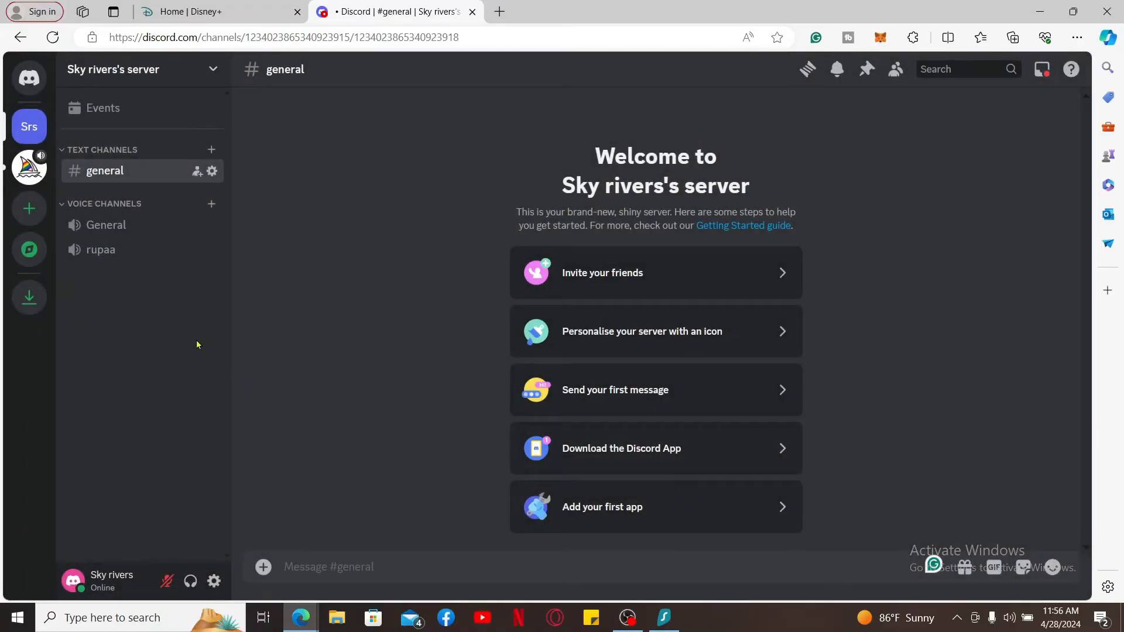
Connect to voice in the rupaa channel
{"action": "left_click", "coordinate": [100, 250]}
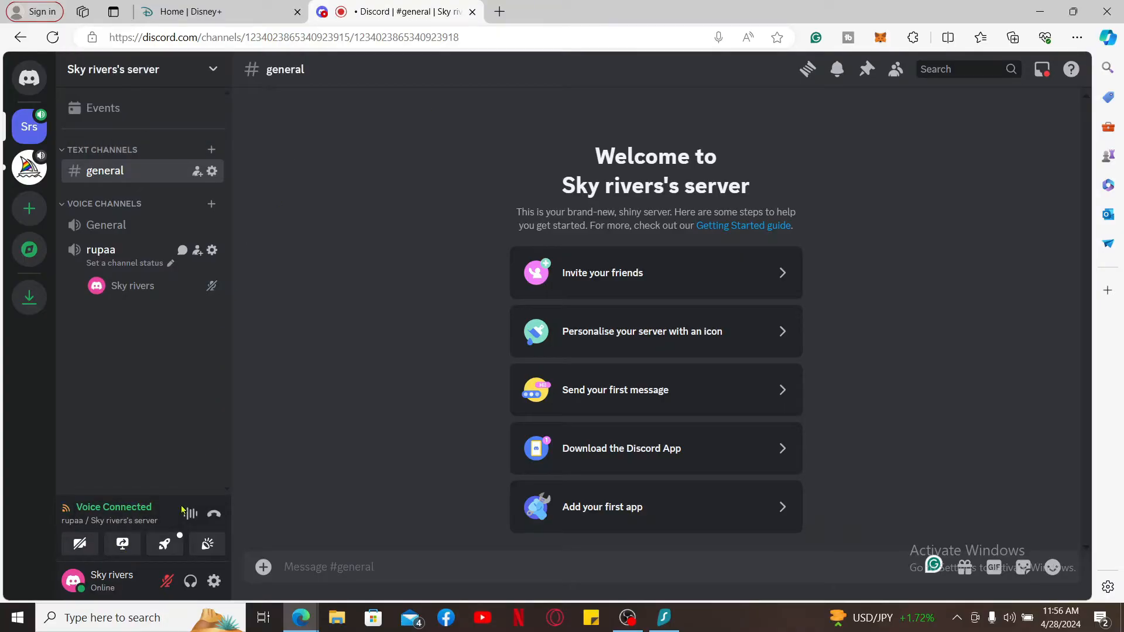
{"action": "mouse_move", "coordinate": [122, 544]}
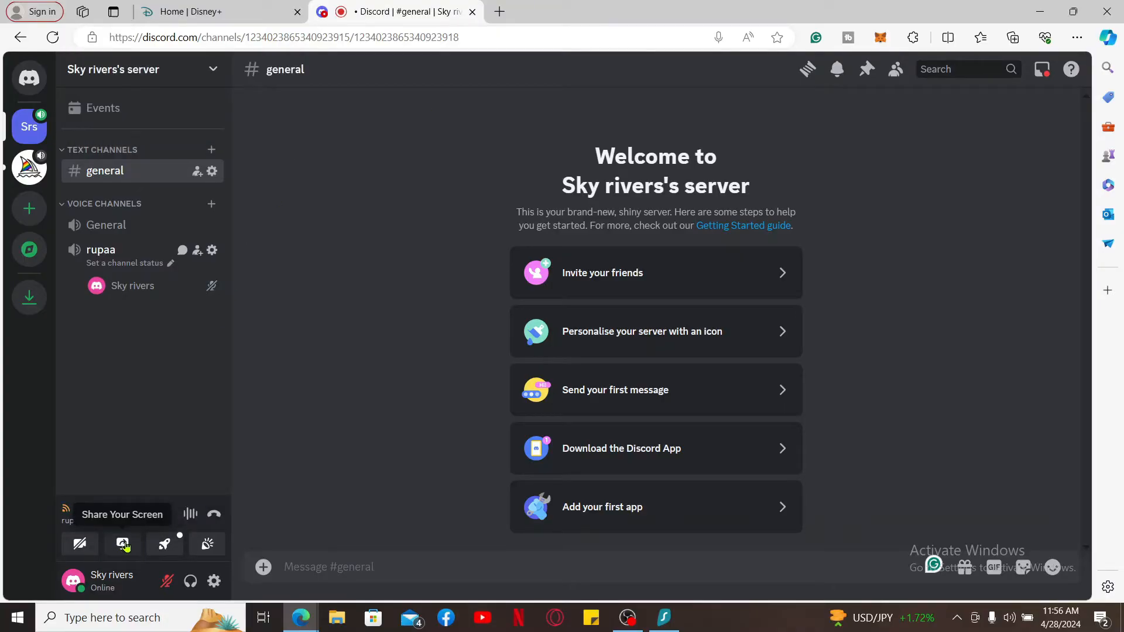
Start screen sharing and browse the entire-screen and browser-tab share options
{"action": "left_click", "coordinate": [122, 543]}
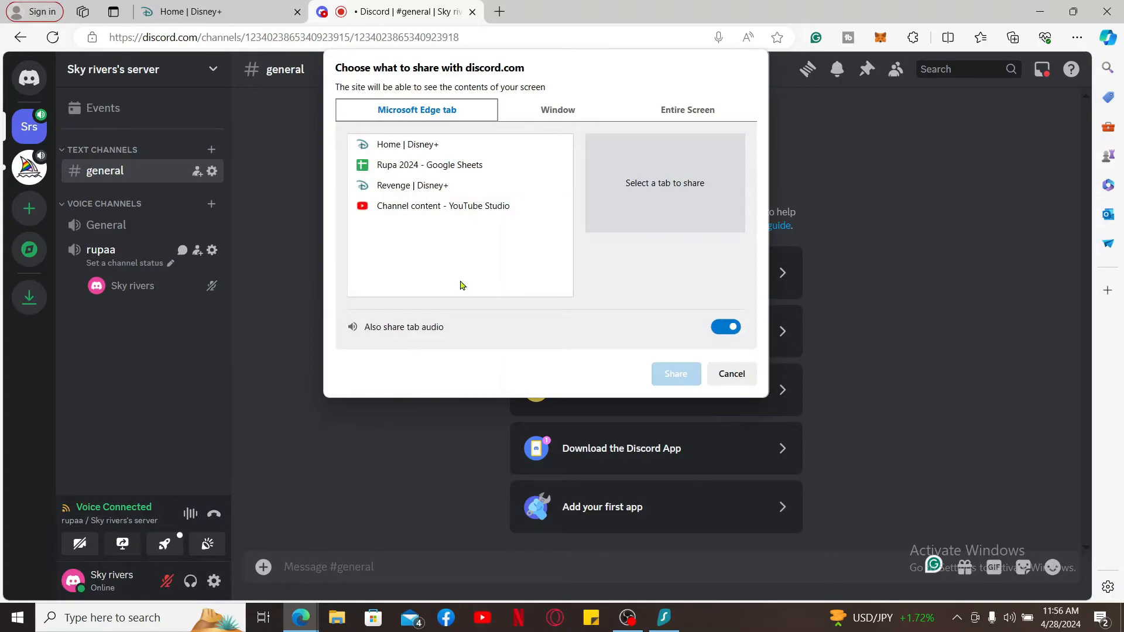
{"action": "mouse_move", "coordinate": [641, 287]}
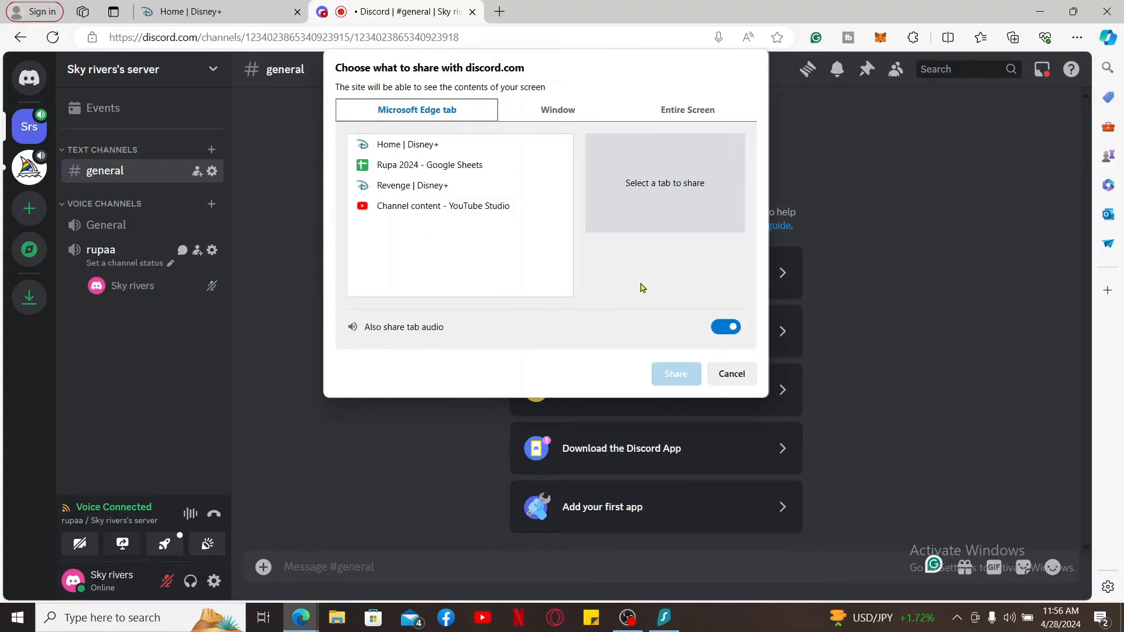
{"action": "mouse_move", "coordinate": [412, 119]}
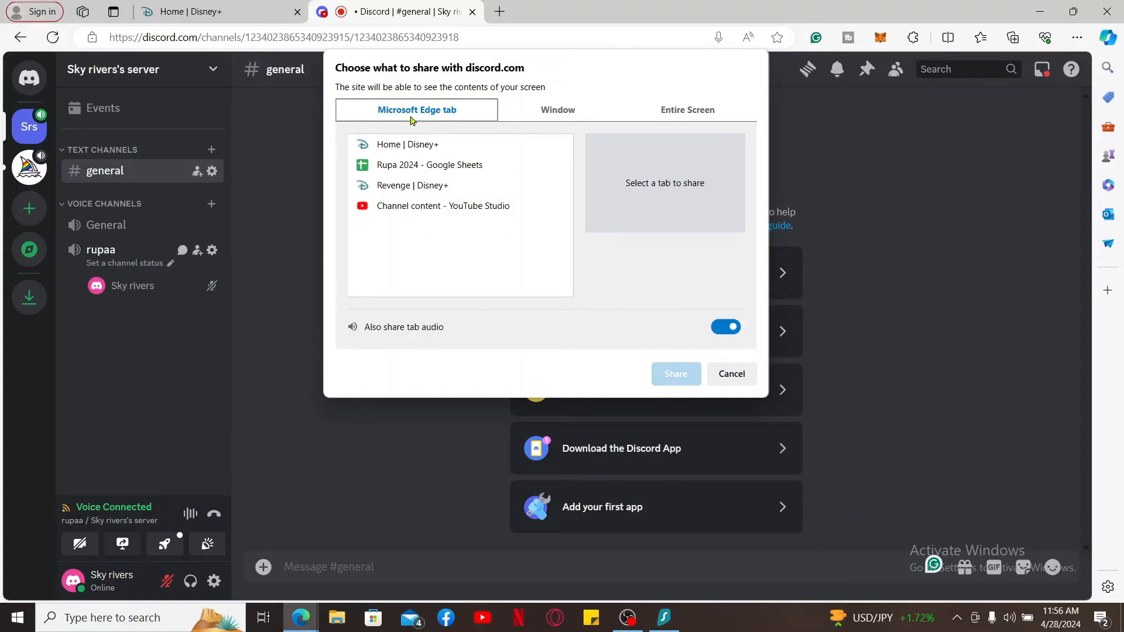
{"action": "left_click", "coordinate": [686, 110]}
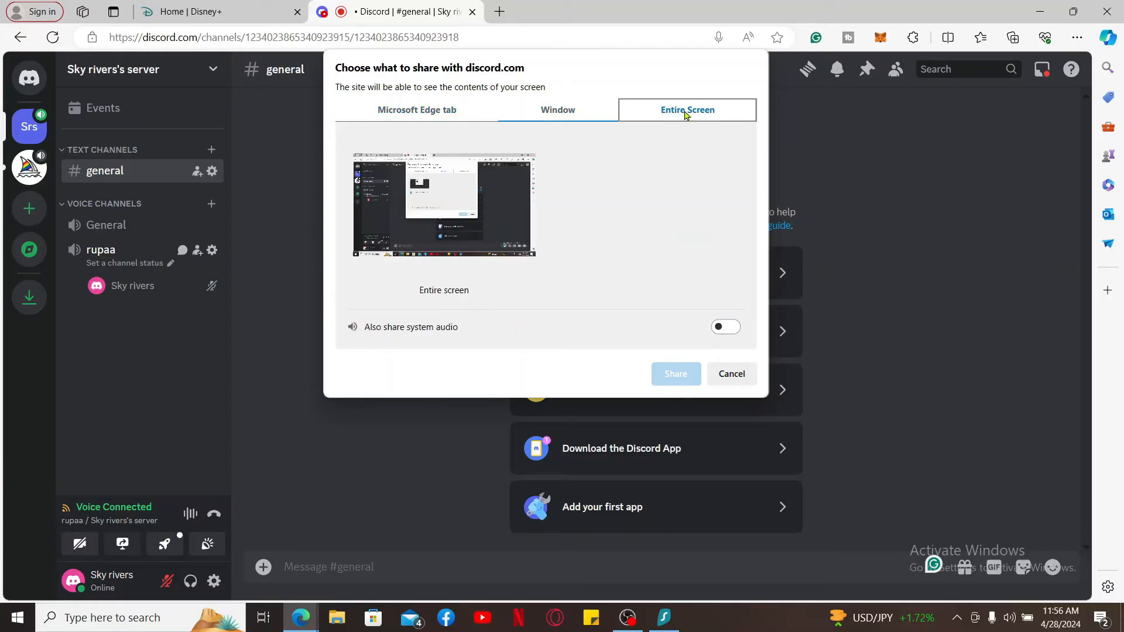
{"action": "left_click", "coordinate": [416, 109]}
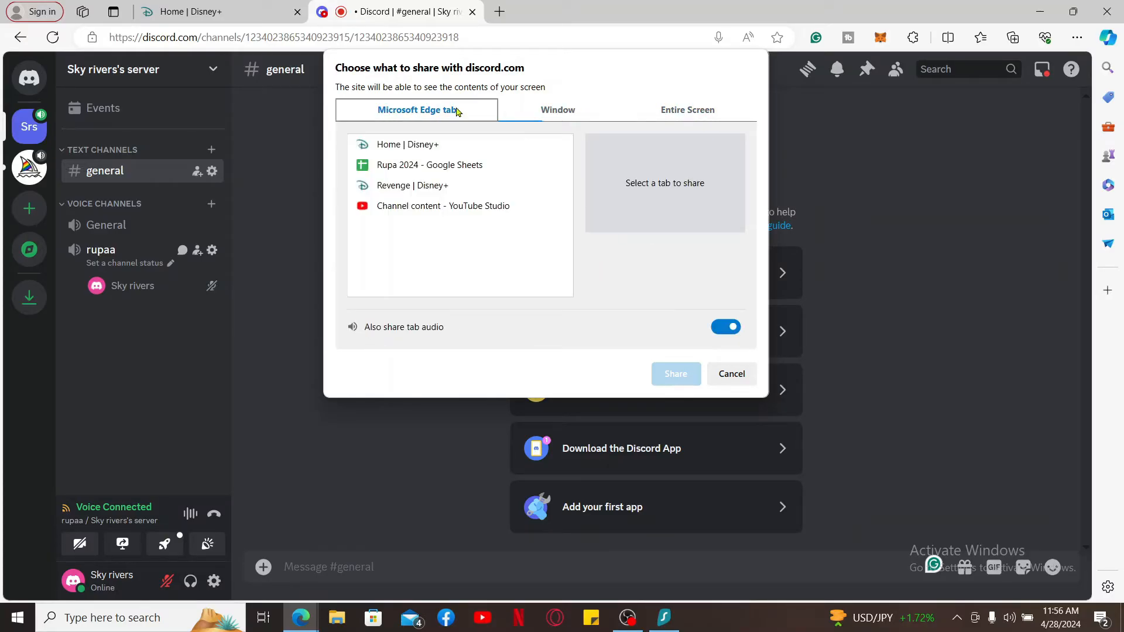
{"action": "left_click", "coordinate": [686, 109]}
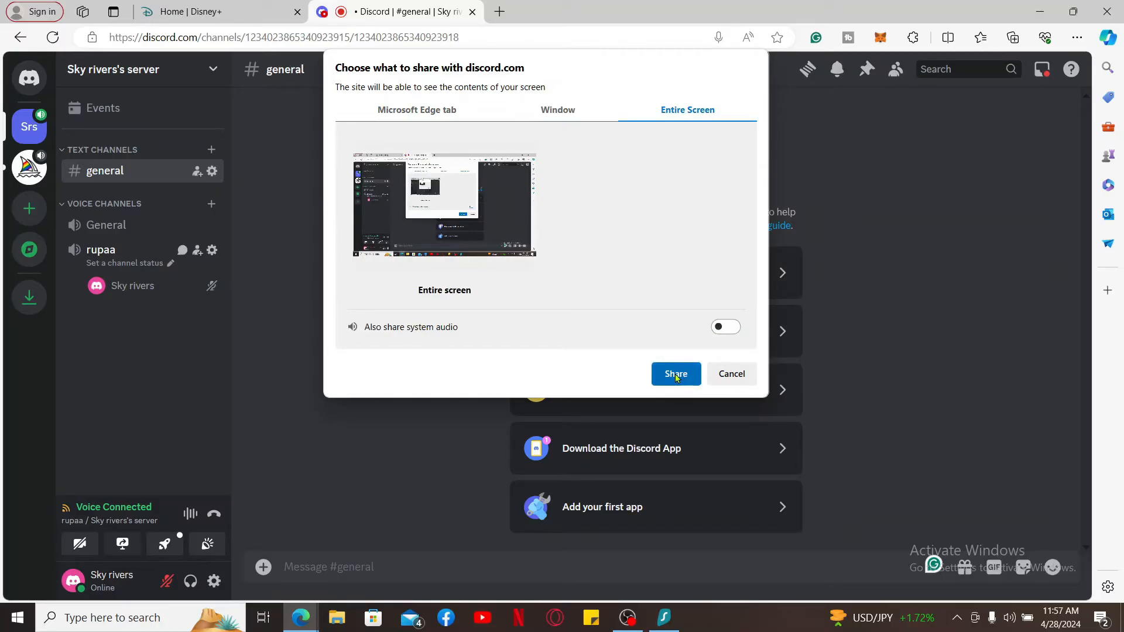
{"action": "left_click", "coordinate": [417, 110]}
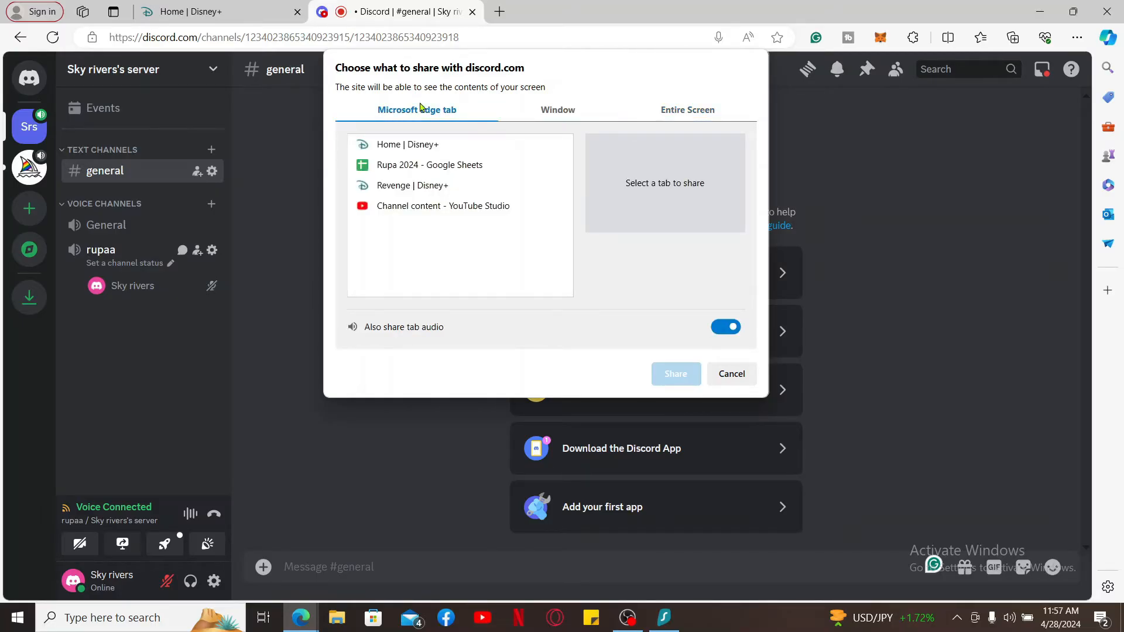
{"action": "mouse_move", "coordinate": [434, 121]}
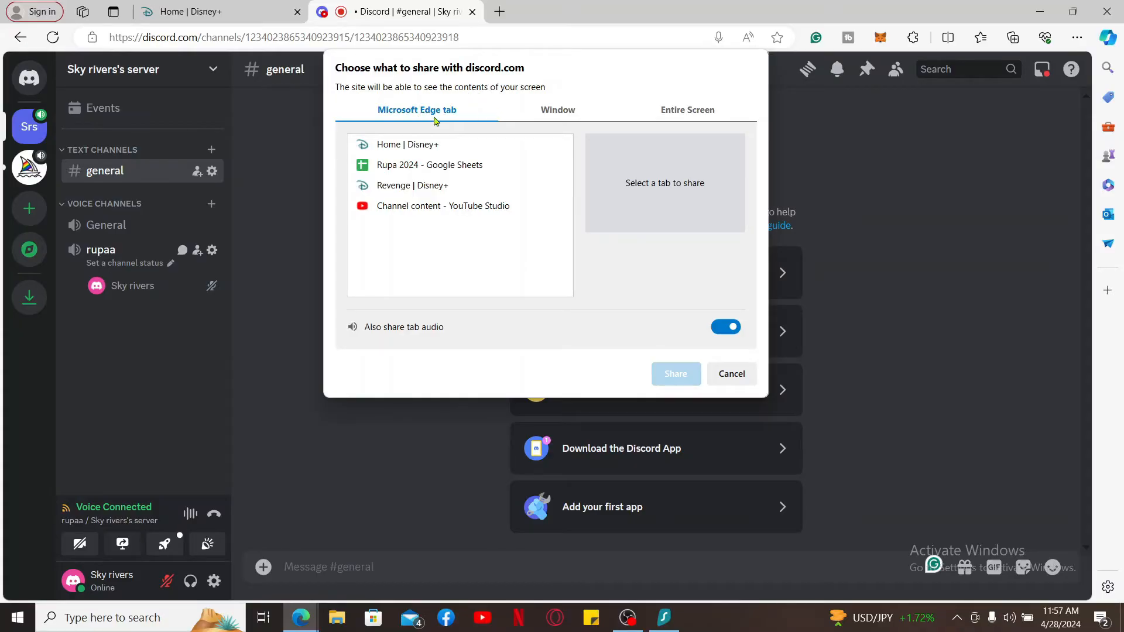
Share the 'Home | Disney+' tab with tab audio on and go live
{"action": "left_click", "coordinate": [408, 144]}
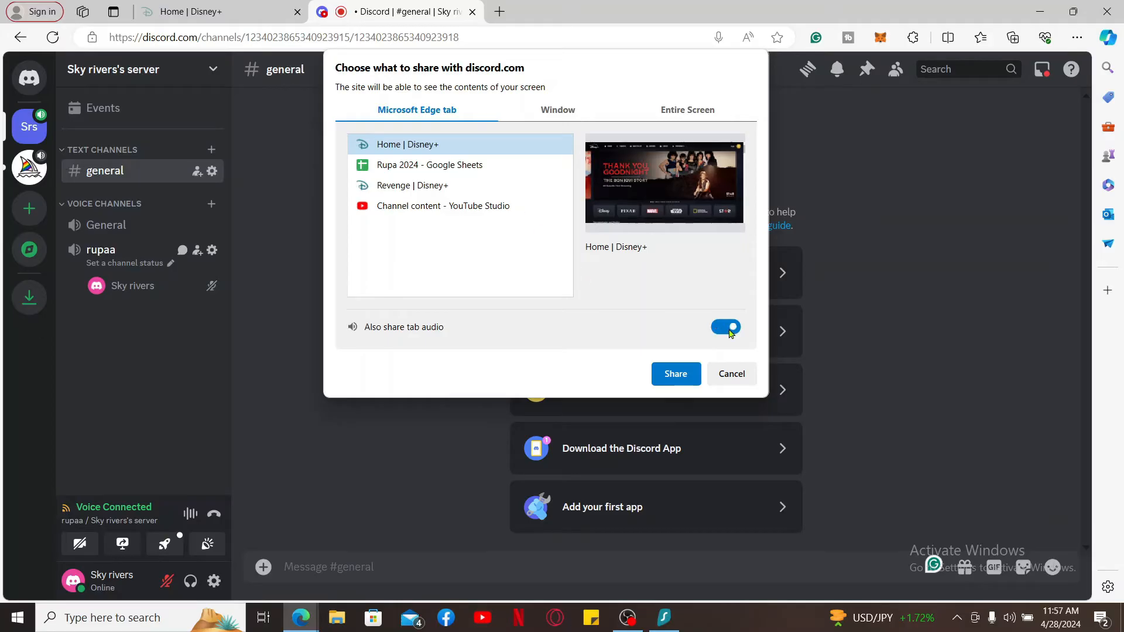
{"action": "left_click", "coordinate": [725, 326]}
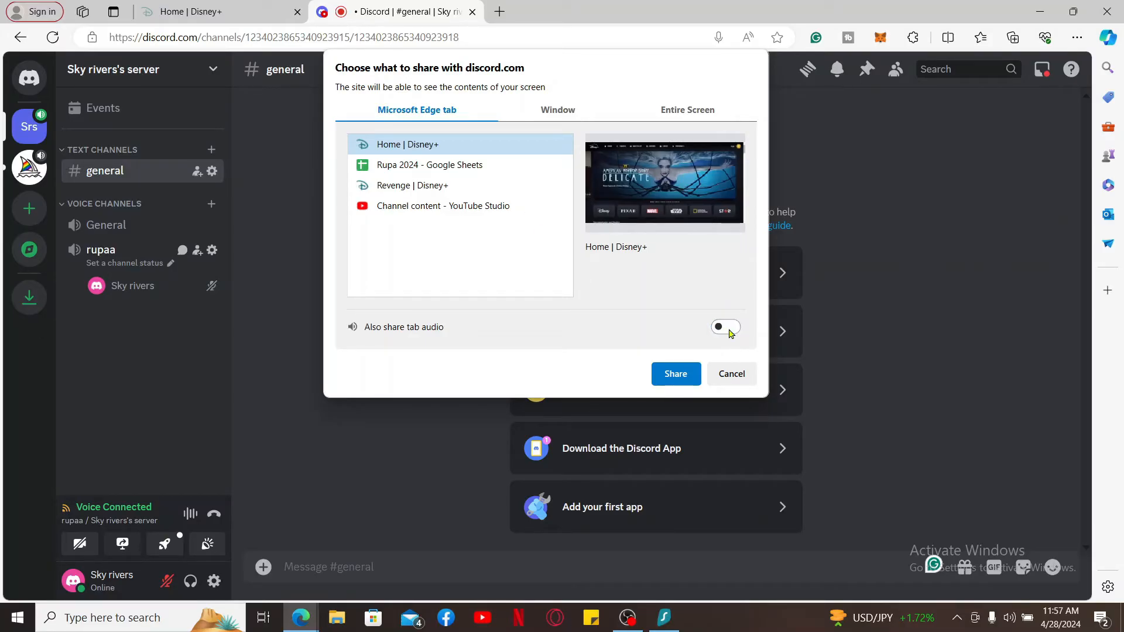
{"action": "left_click", "coordinate": [725, 327]}
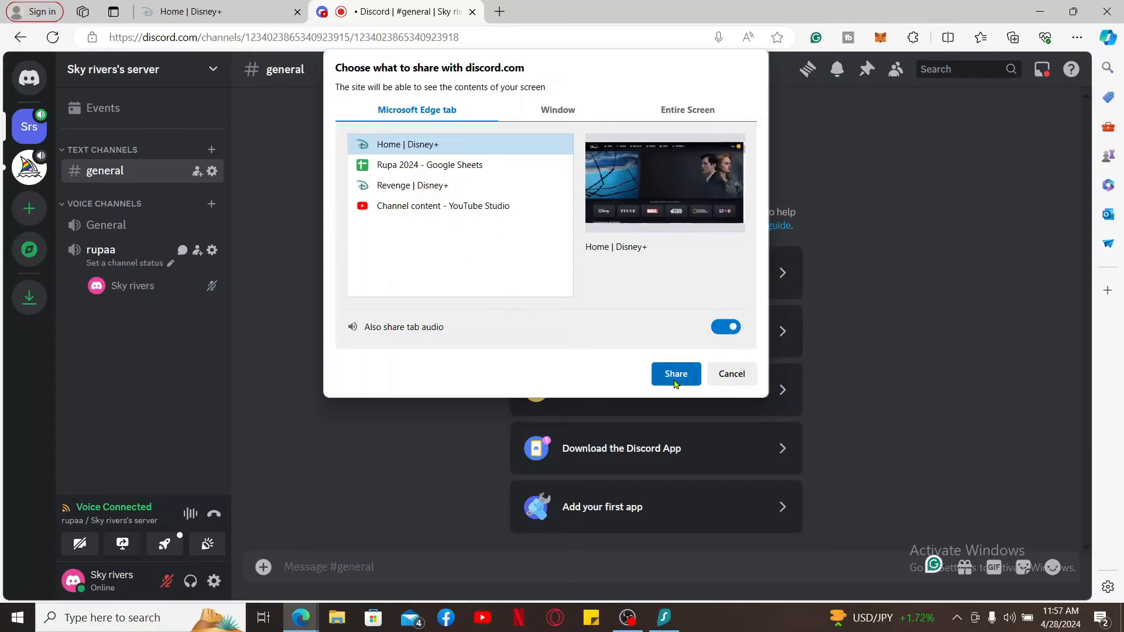
{"action": "left_click", "coordinate": [674, 374]}
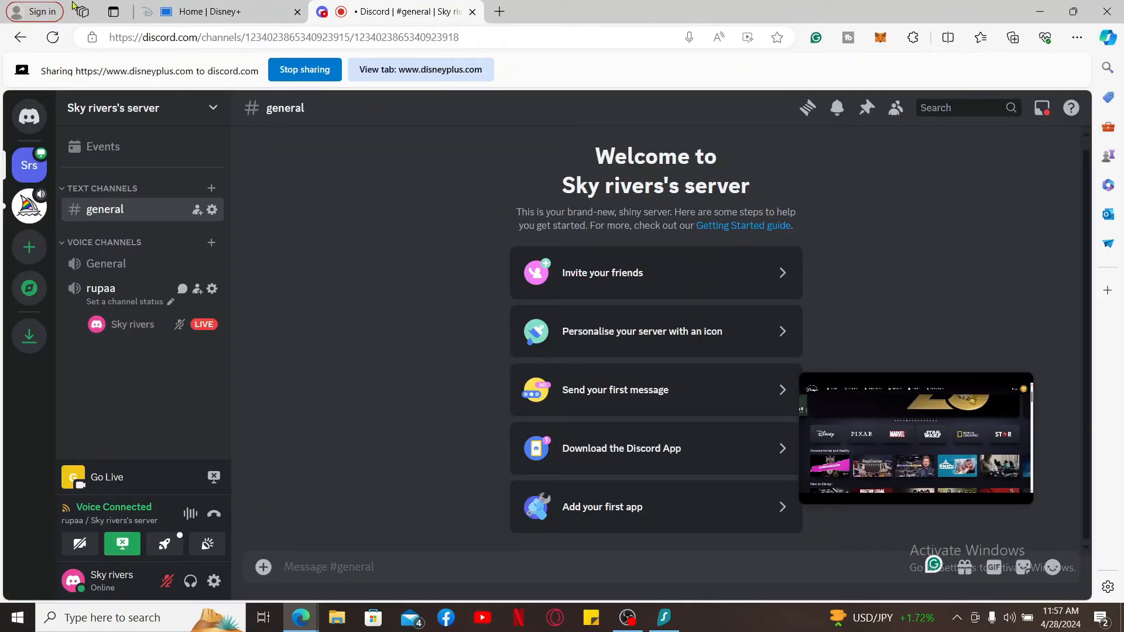
{"action": "left_click", "coordinate": [207, 12]}
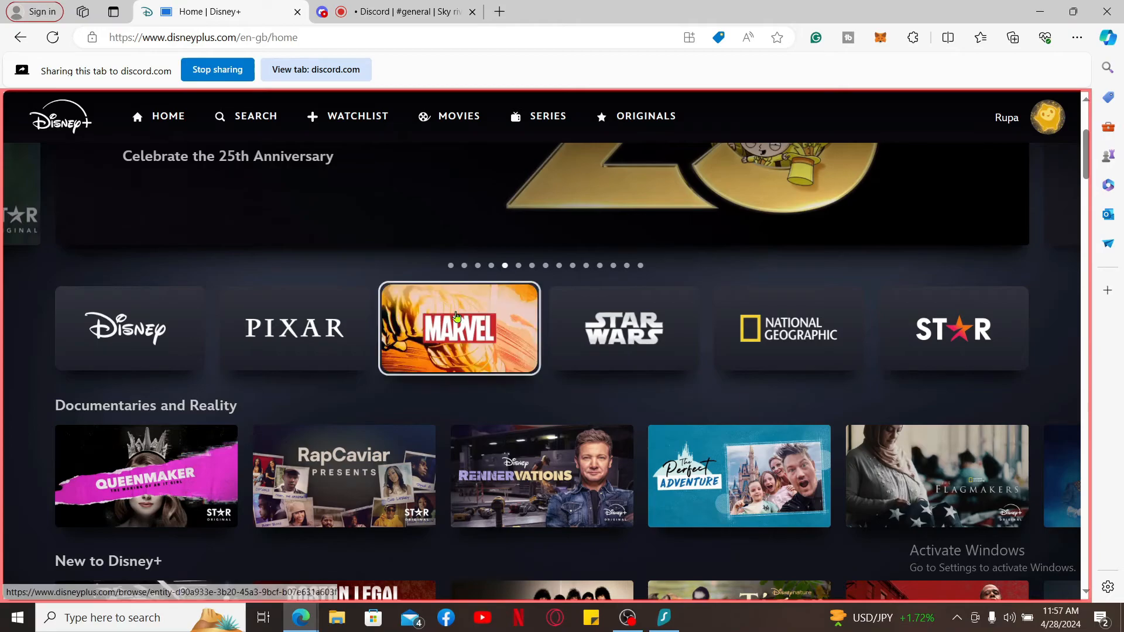
{"action": "scroll", "scroll_direction": "down", "scroll_amount": 3}
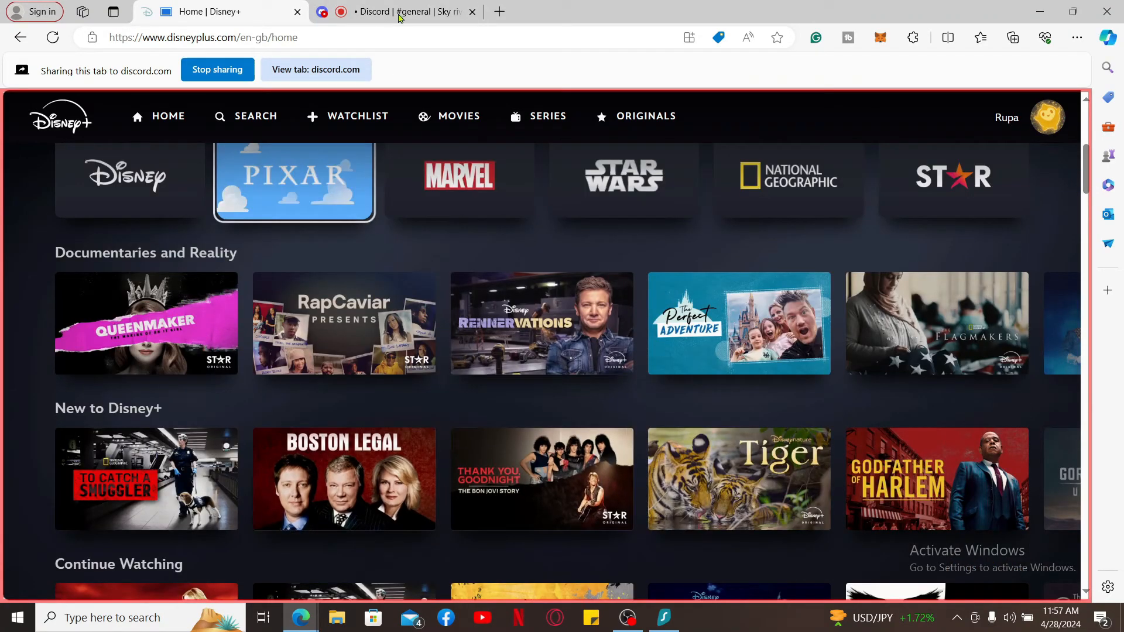
{"action": "left_click", "coordinate": [394, 12]}
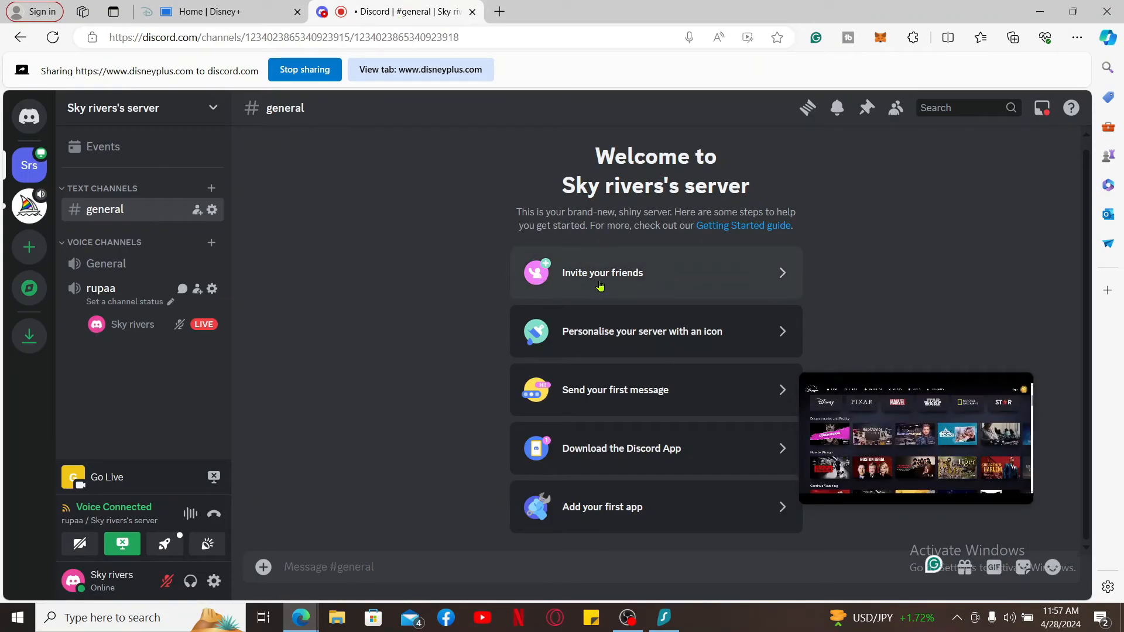
{"action": "mouse_move", "coordinate": [688, 285]}
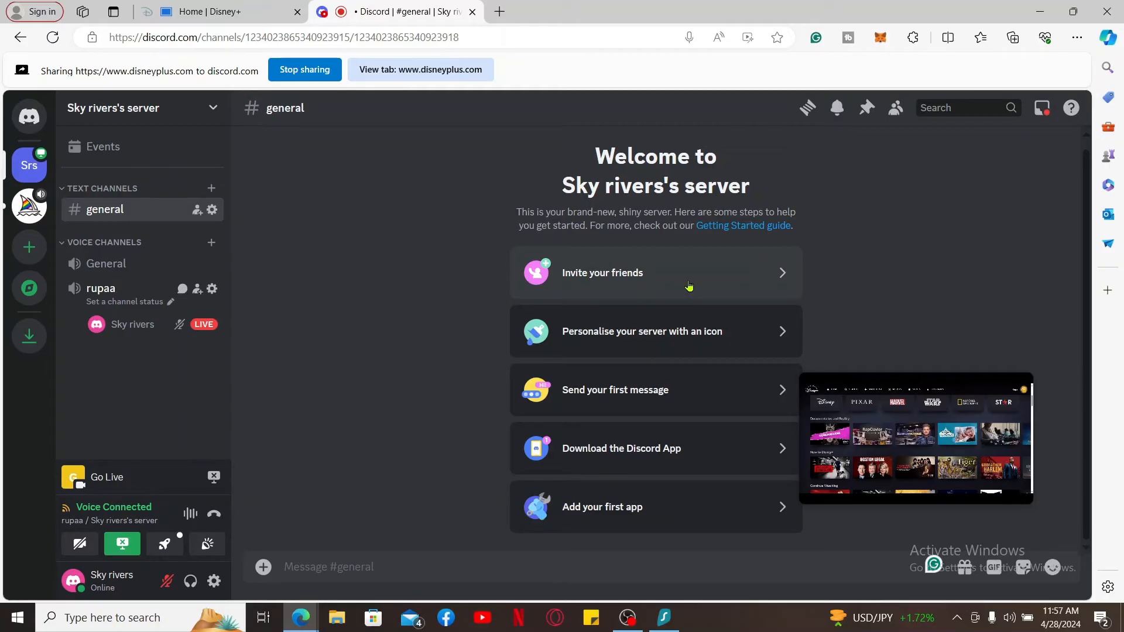
{"action": "left_click", "coordinate": [654, 272]}
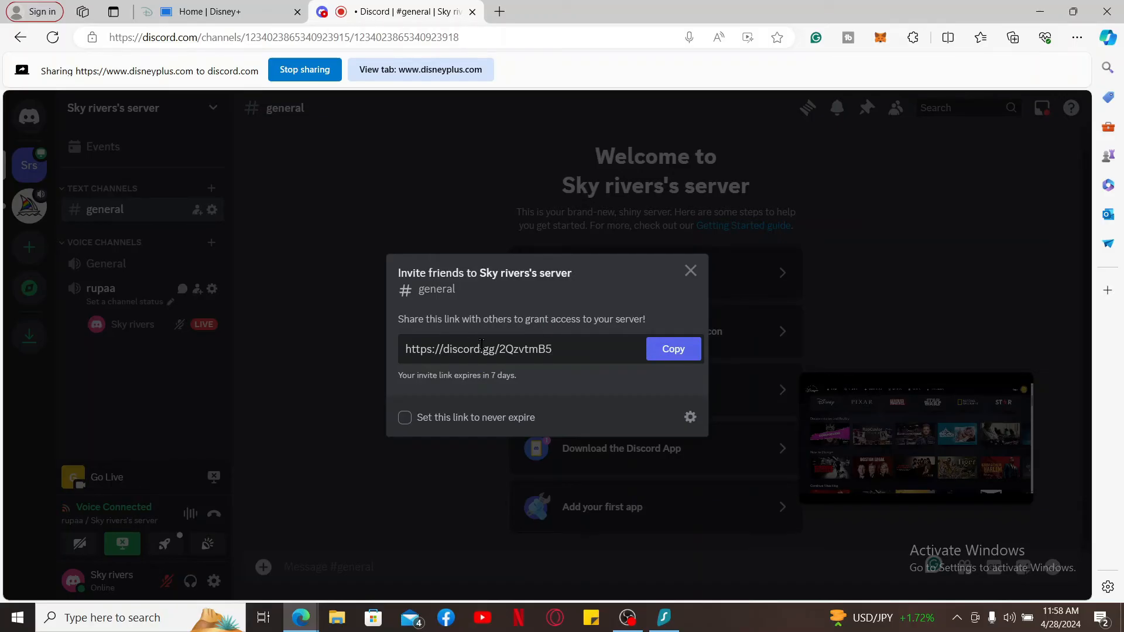
{"action": "mouse_move", "coordinate": [519, 337]}
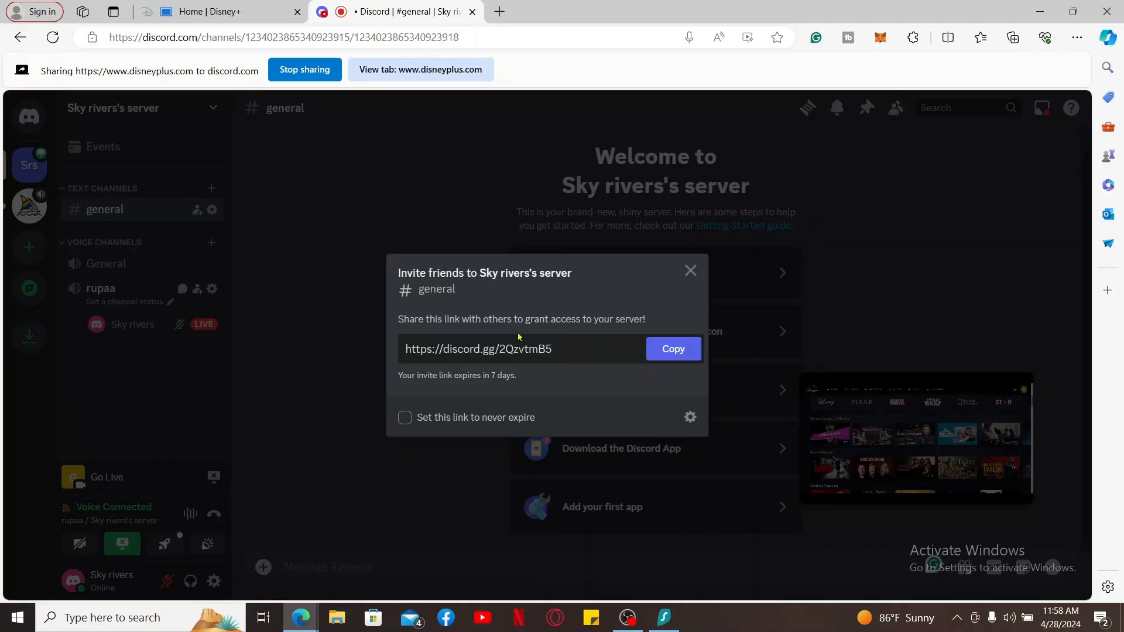
Return to the Home | Disney+ tab and scroll down to Animals and Nature, Shorts, Animated Movies rows
{"action": "left_click", "coordinate": [218, 12]}
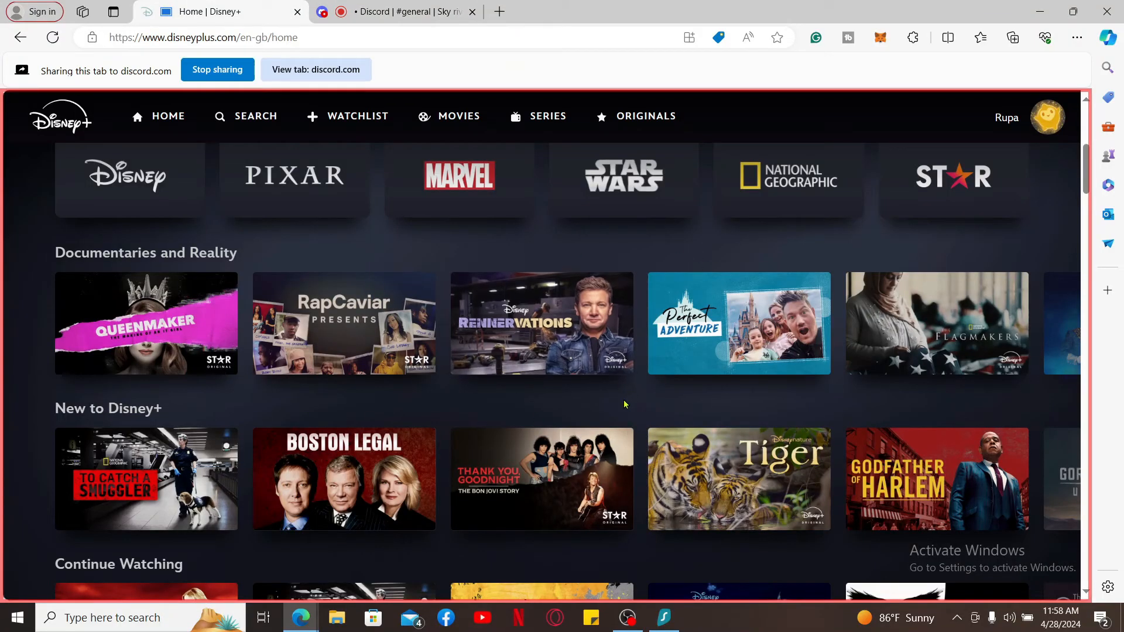
{"action": "scroll", "scroll_direction": "down", "scroll_amount": 3}
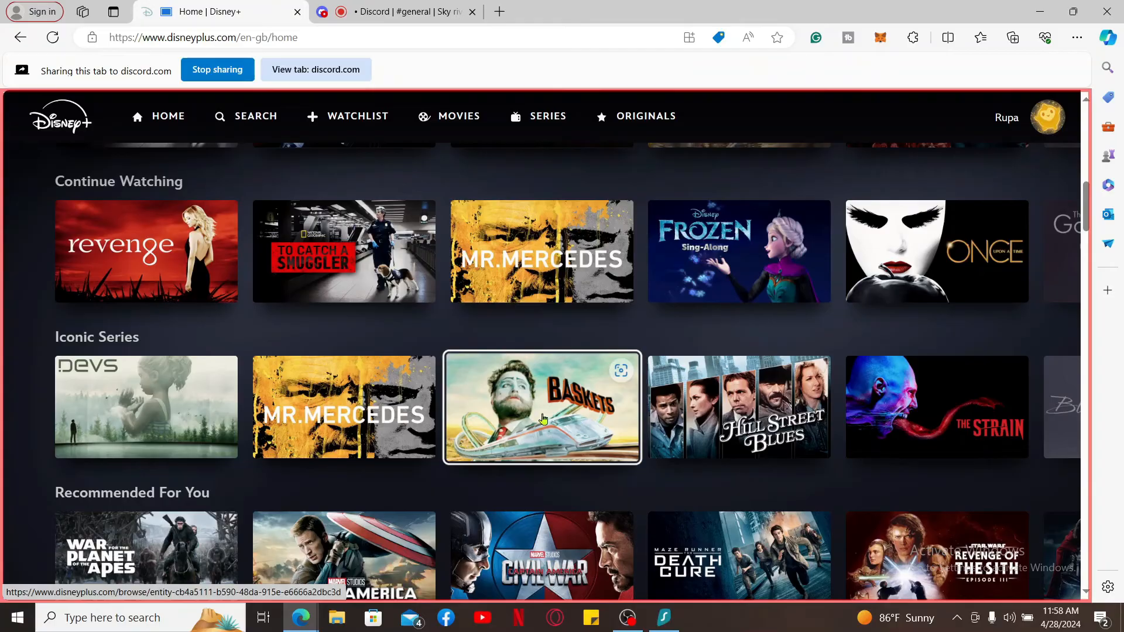
{"action": "scroll", "scroll_direction": "down", "scroll_amount": 3}
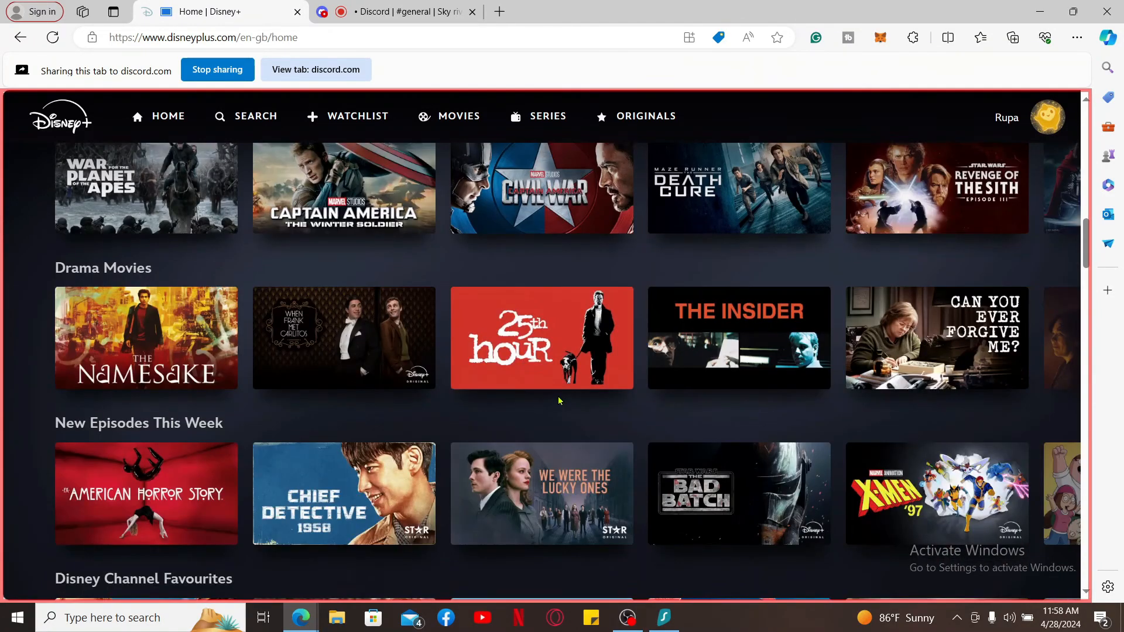
{"action": "scroll", "scroll_direction": "down", "scroll_amount": 3}
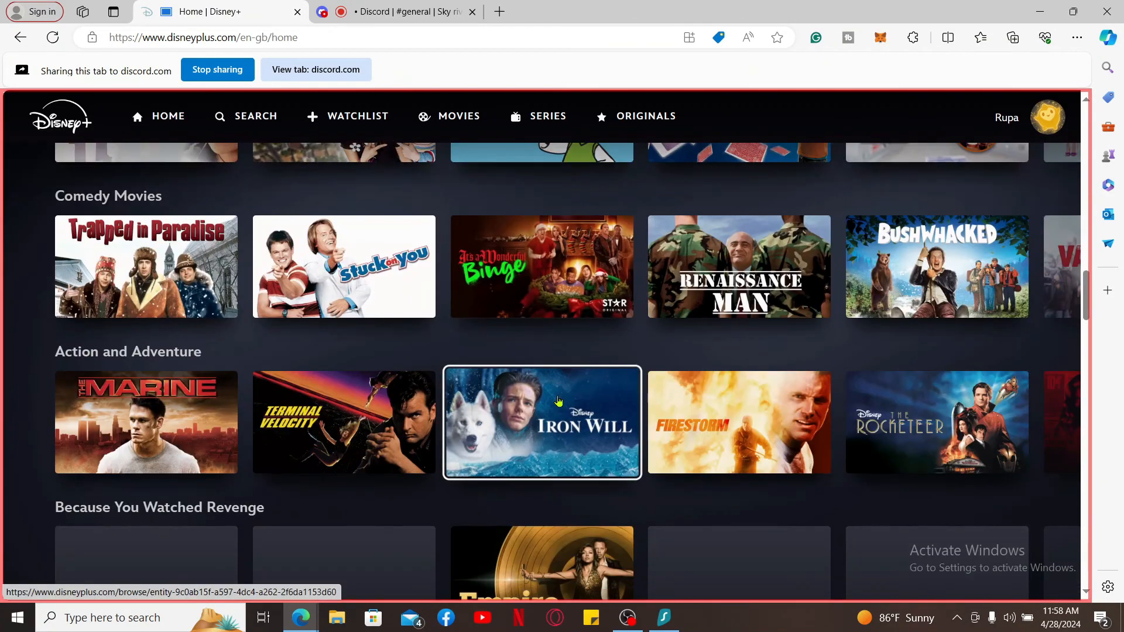
{"action": "scroll", "scroll_direction": "down", "scroll_amount": 3}
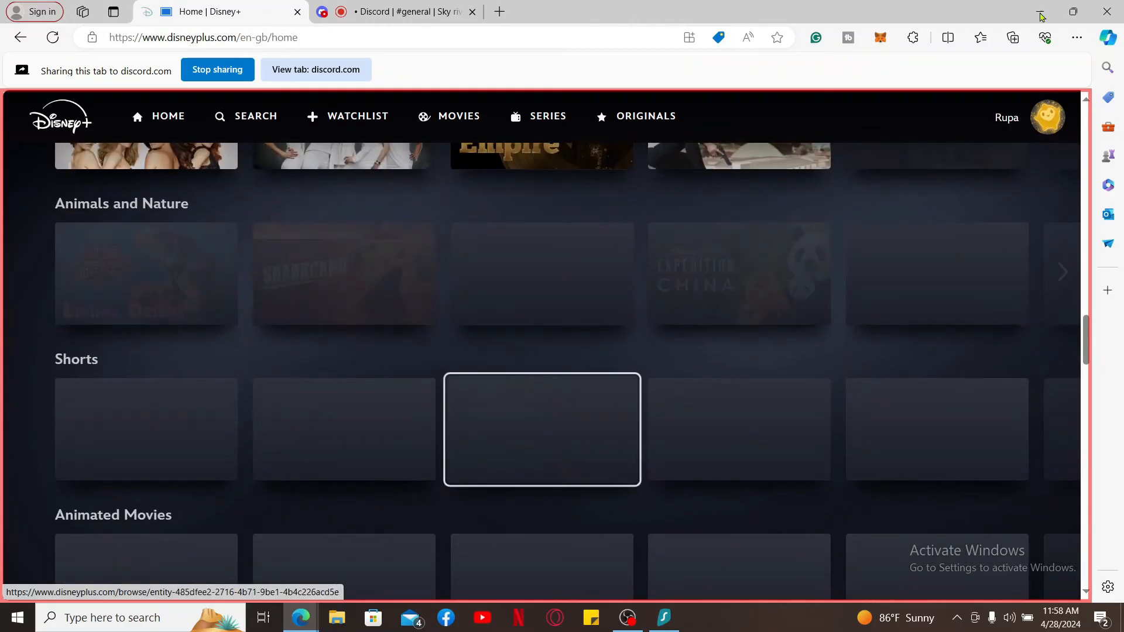